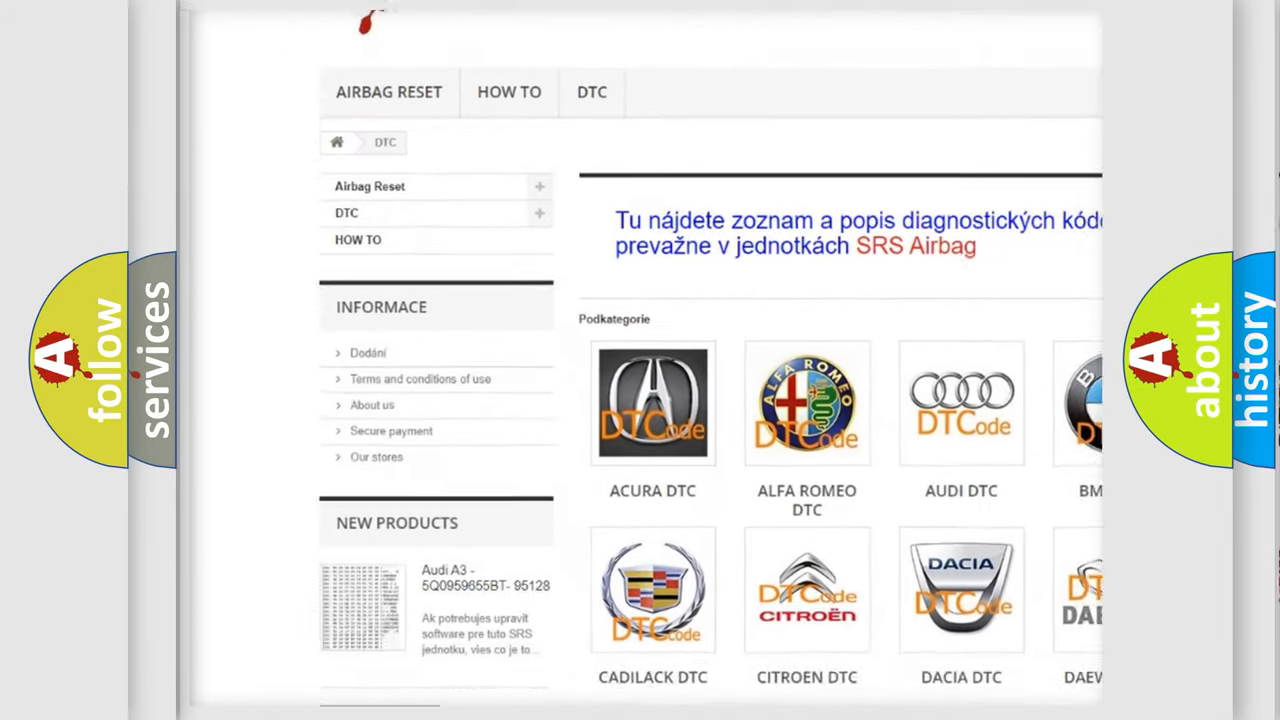
# Step: Scroll the DTC code site past the manufacturer logos to the B-series code list
pyautogui.scroll(-3)
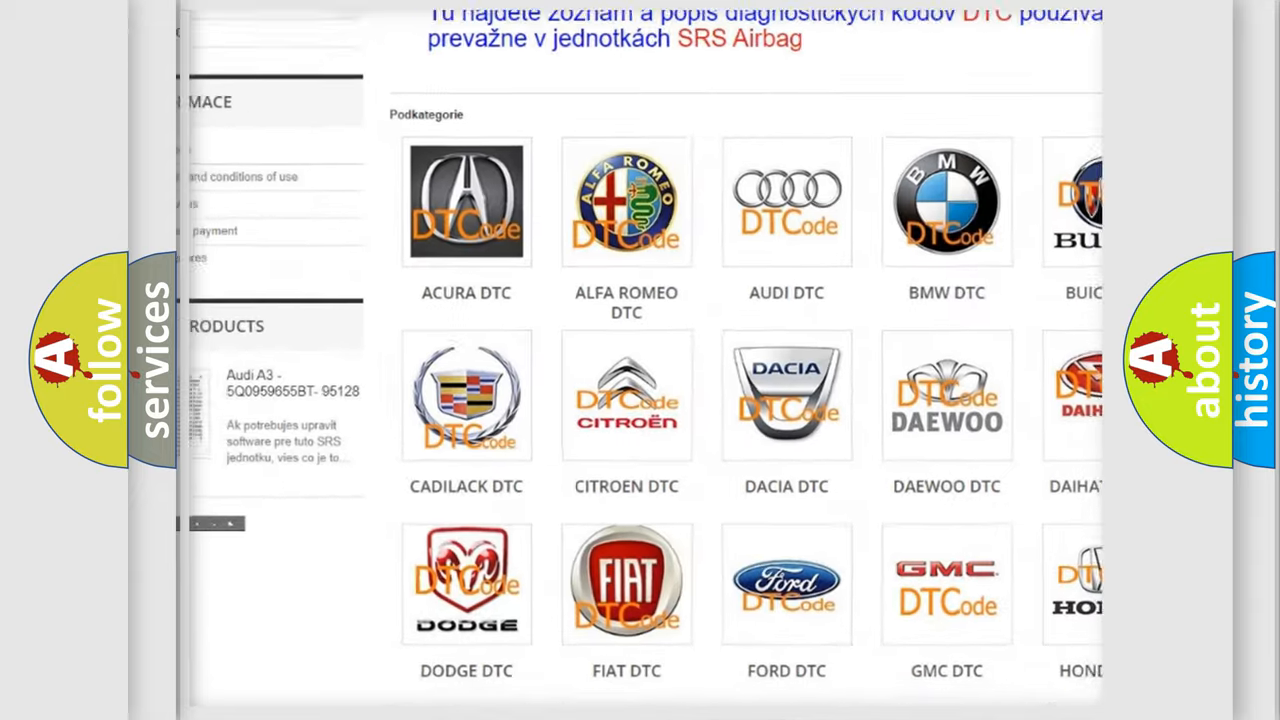
pyautogui.scroll(-3)
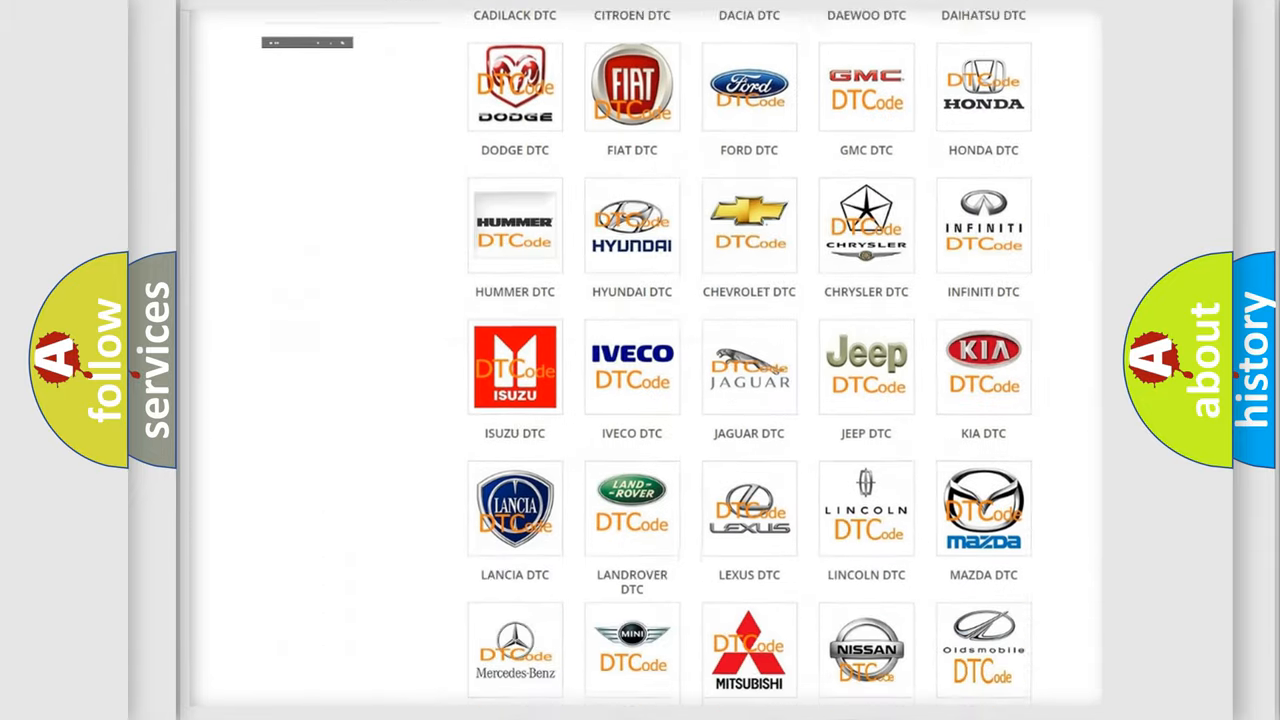
pyautogui.scroll(-3)
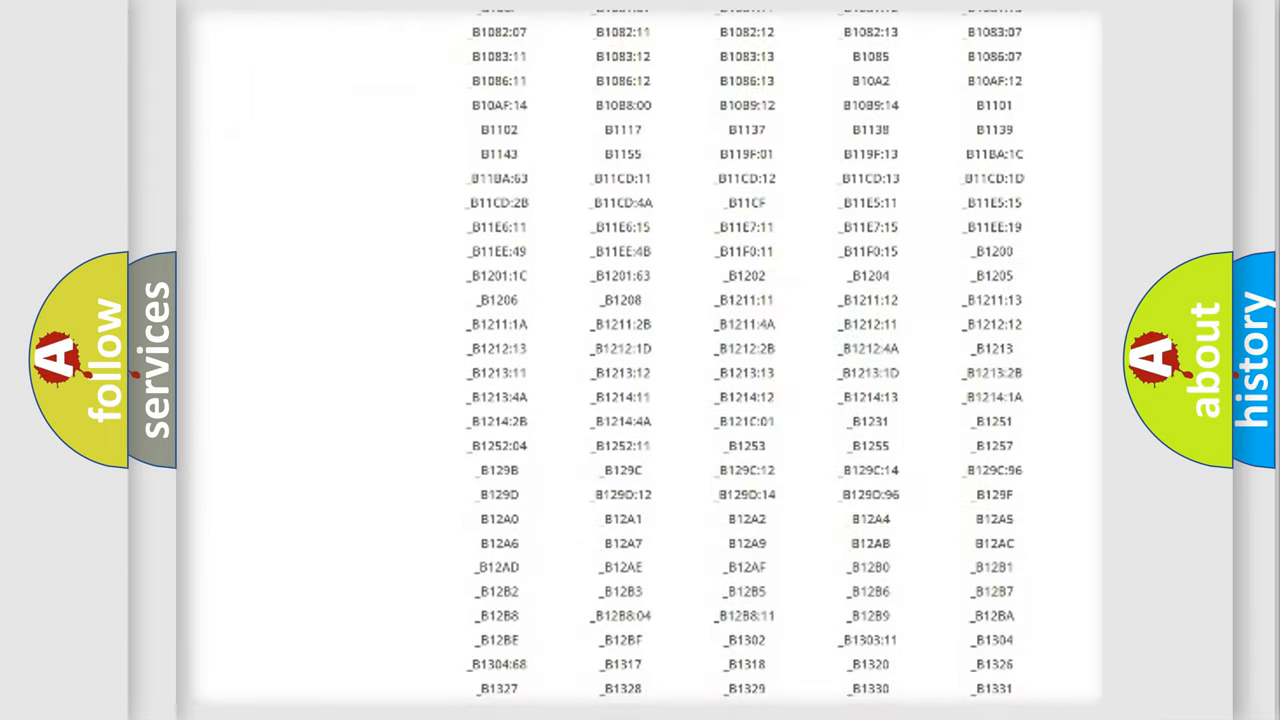
pyautogui.scroll(-3)
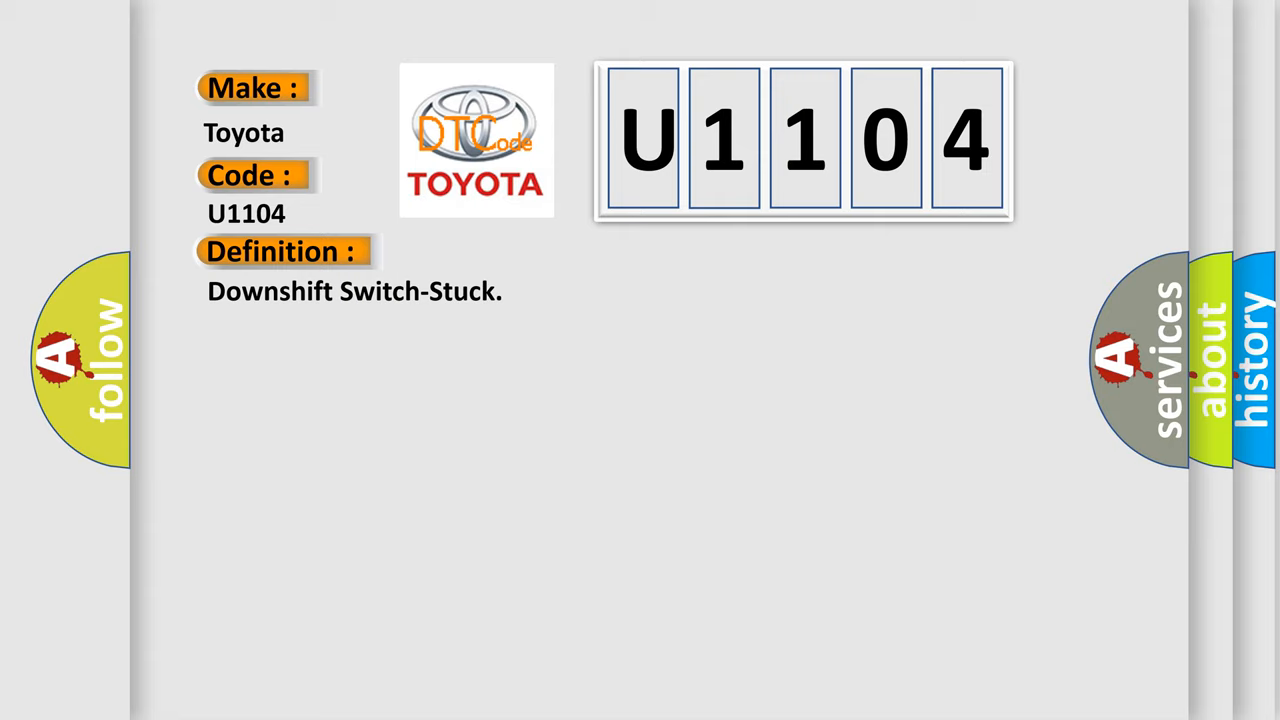
# Step: Advance the slide to show the paddle-shifter Description below the Toyota U1104 definition
pyautogui.click(520, 251)
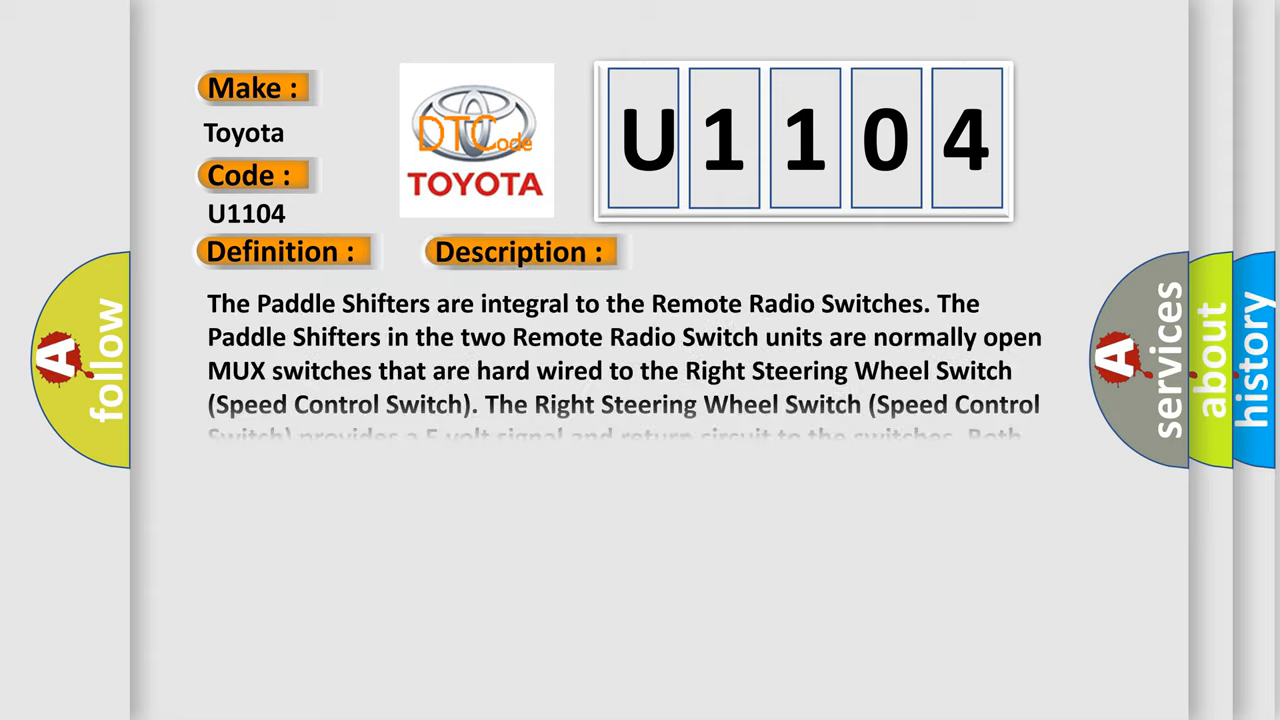